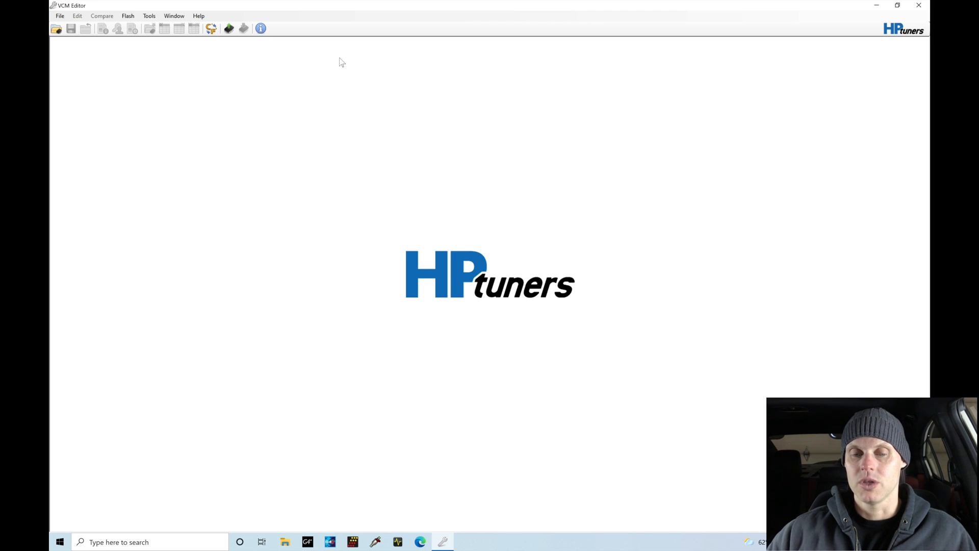
mouse_move(233, 29)
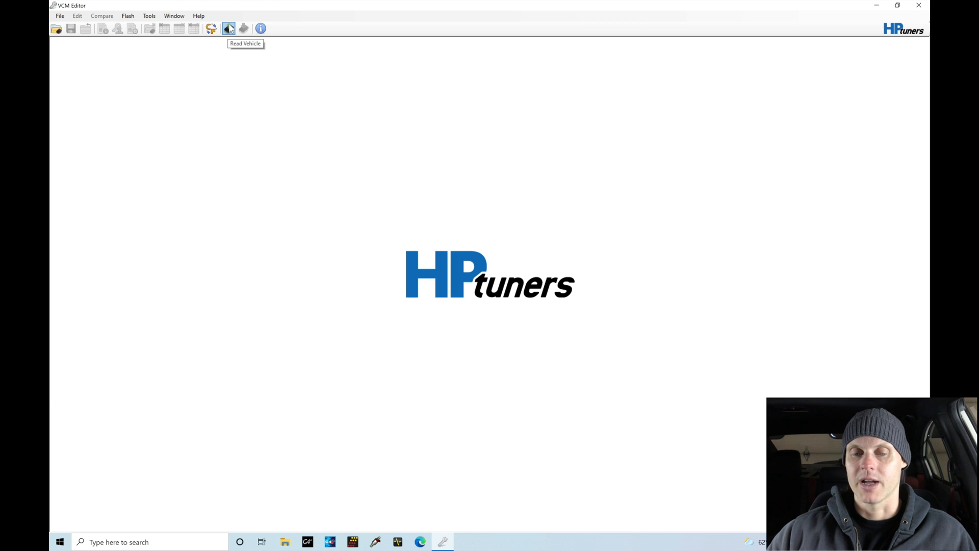
mouse_move(263, 92)
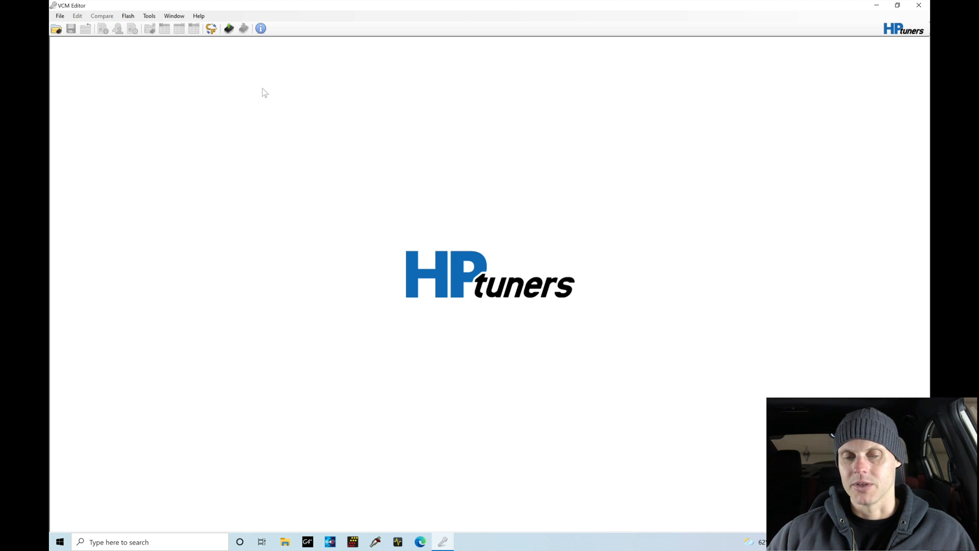
mouse_move(232, 11)
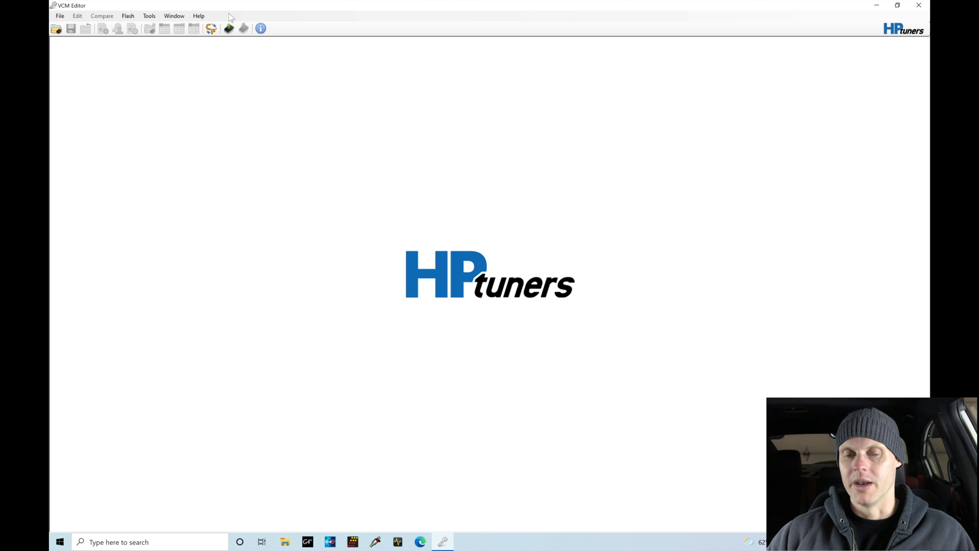
- Bring up the Save As dialog for the tune, showing the Custom Tunes folder
click(229, 28)
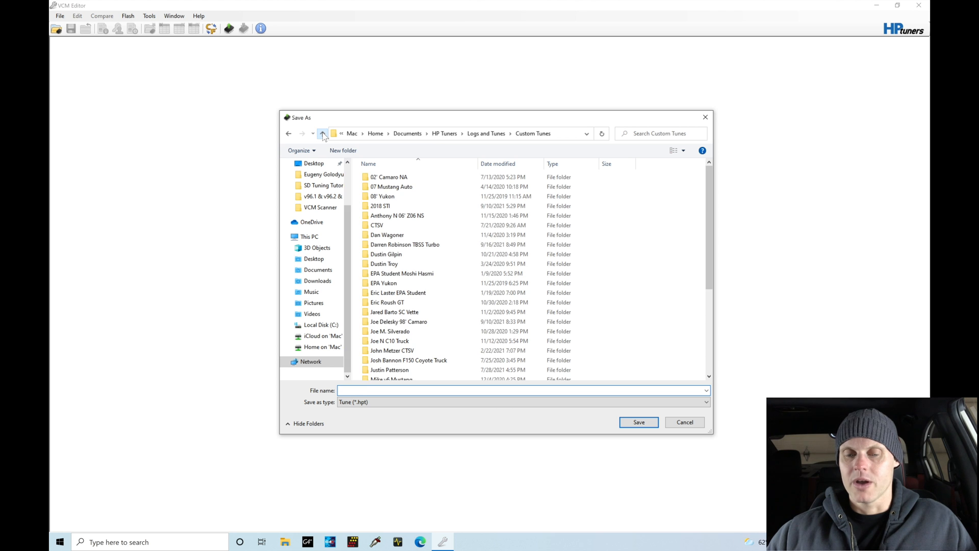
- Create a new 'EPA Subaru STi' folder under Logs and Tunes and open it
click(321, 133)
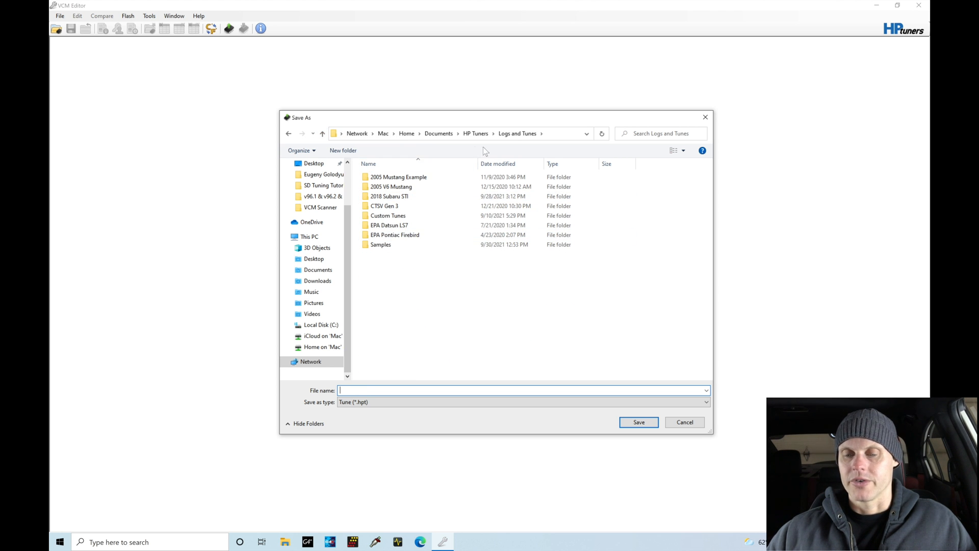
mouse_move(526, 145)
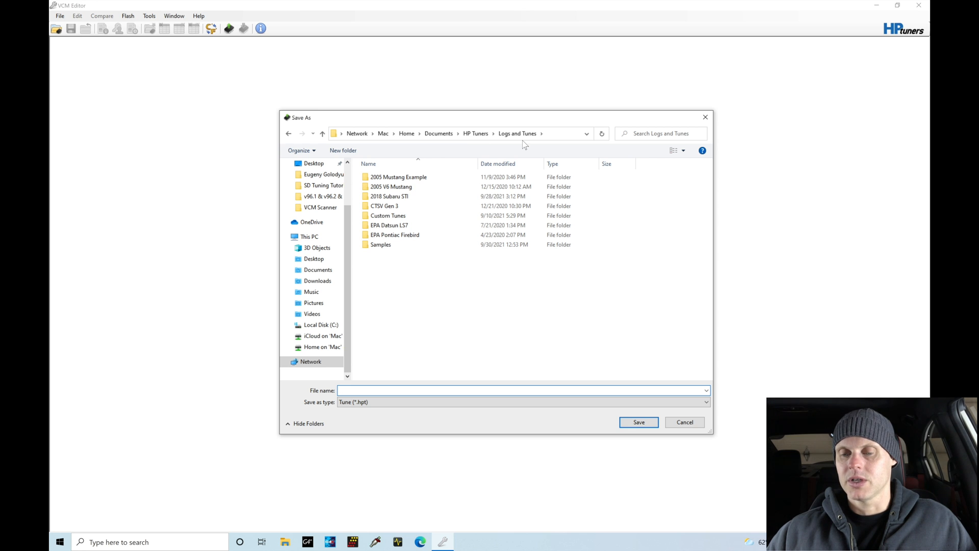
click(343, 150)
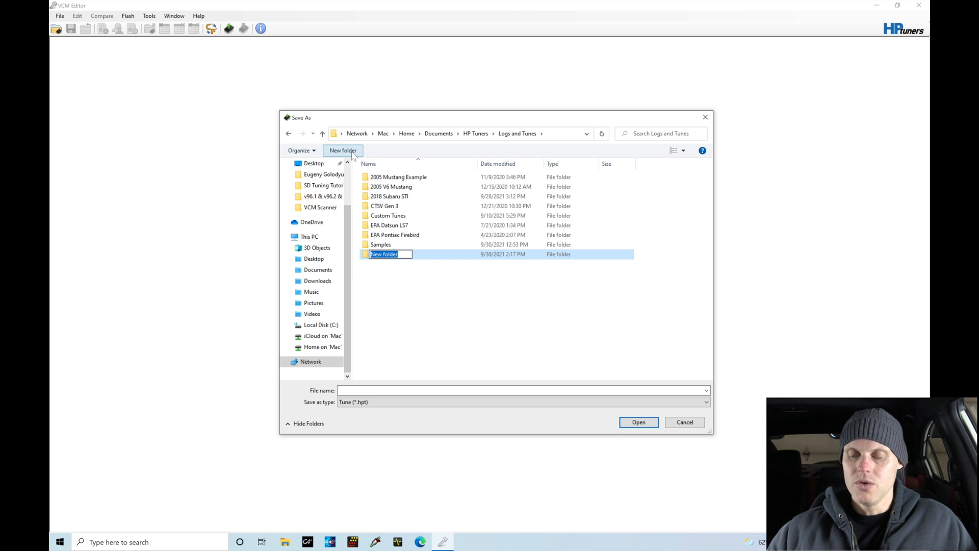
text(EPA Subaru)
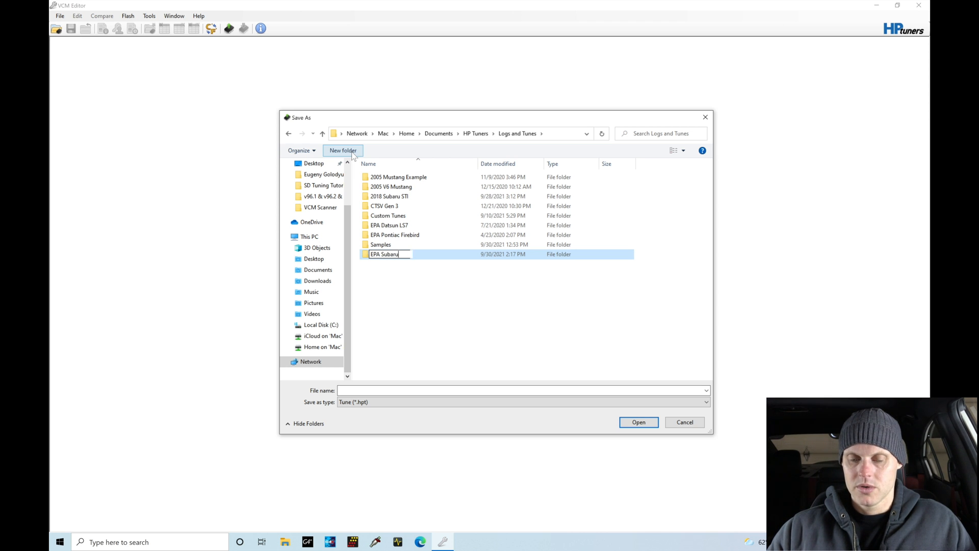
text(STi)
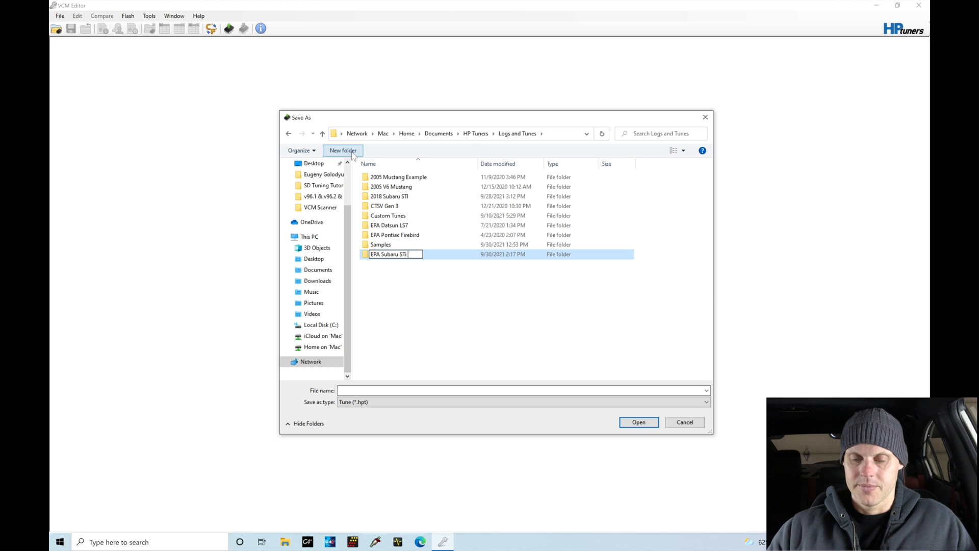
double_click(386, 254)
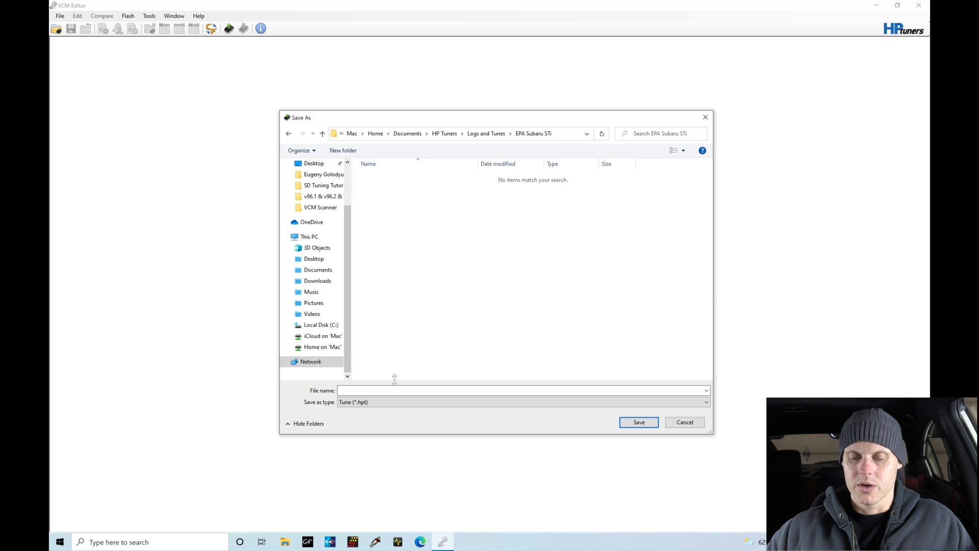
- Save the stock tune there as 'Original'
click(397, 391)
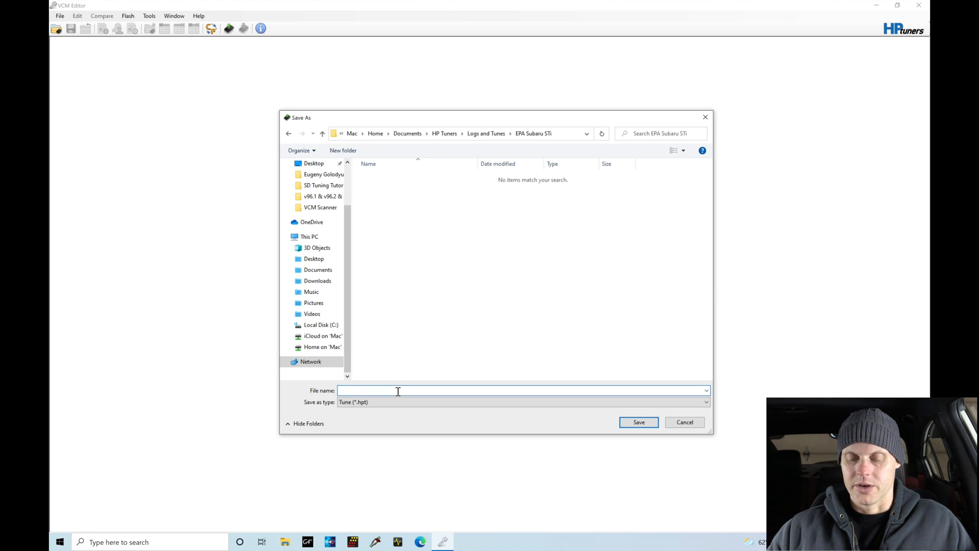
text(Original)
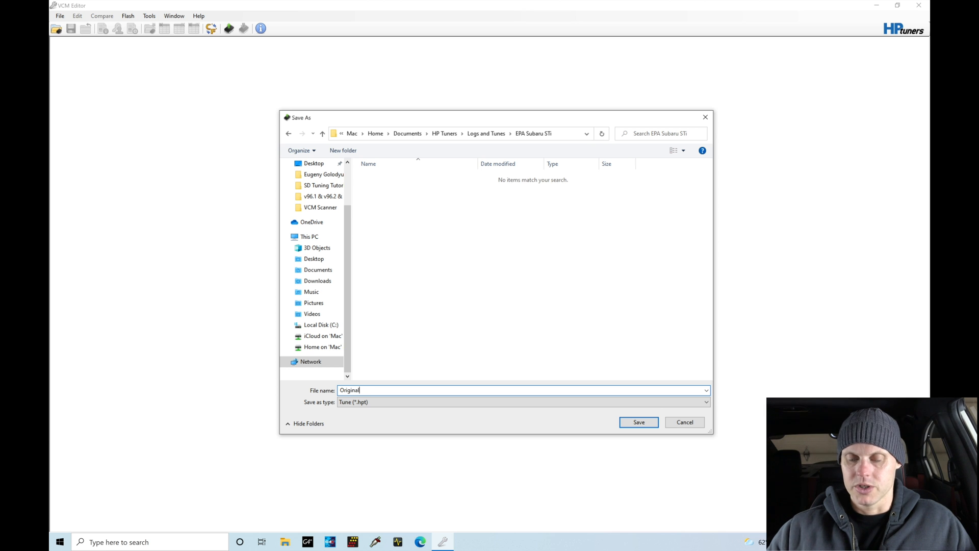
click(639, 422)
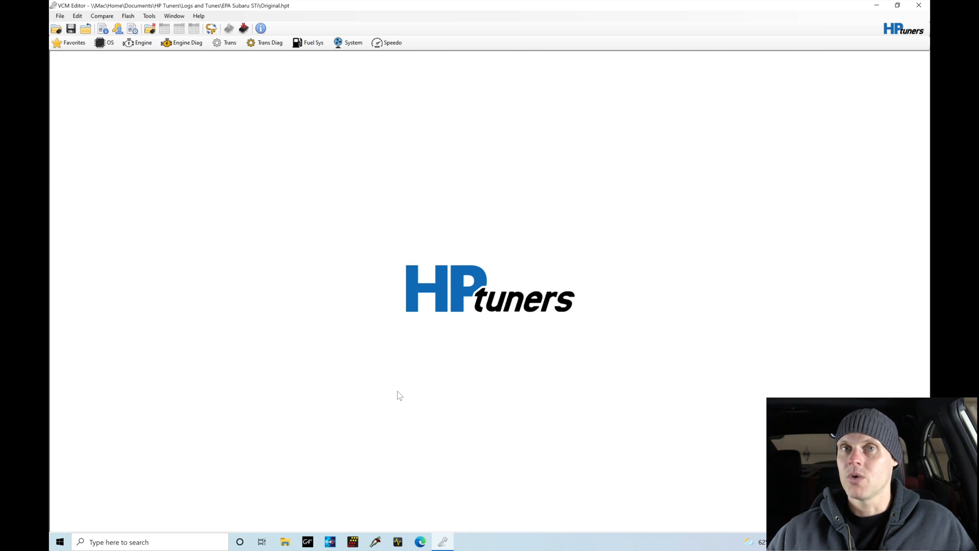
mouse_move(68, 83)
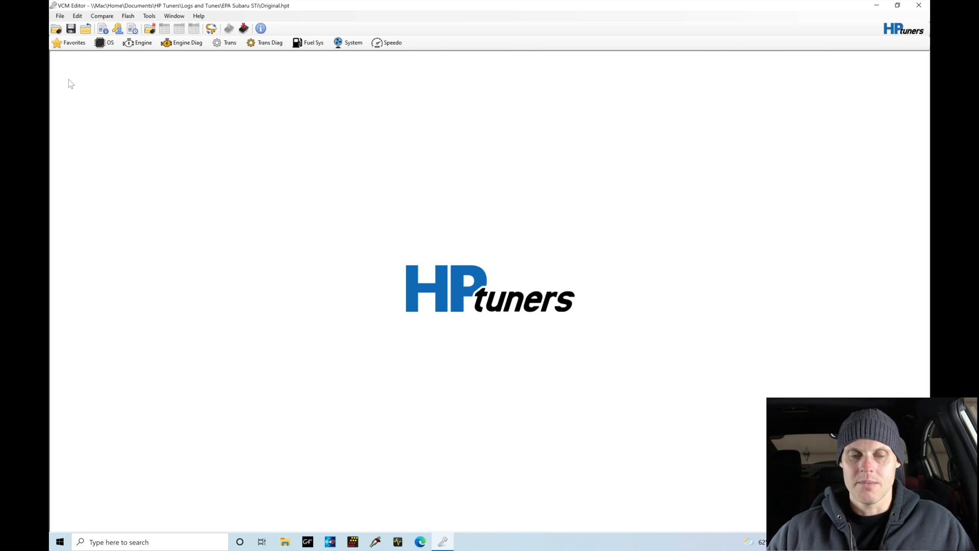
click(60, 16)
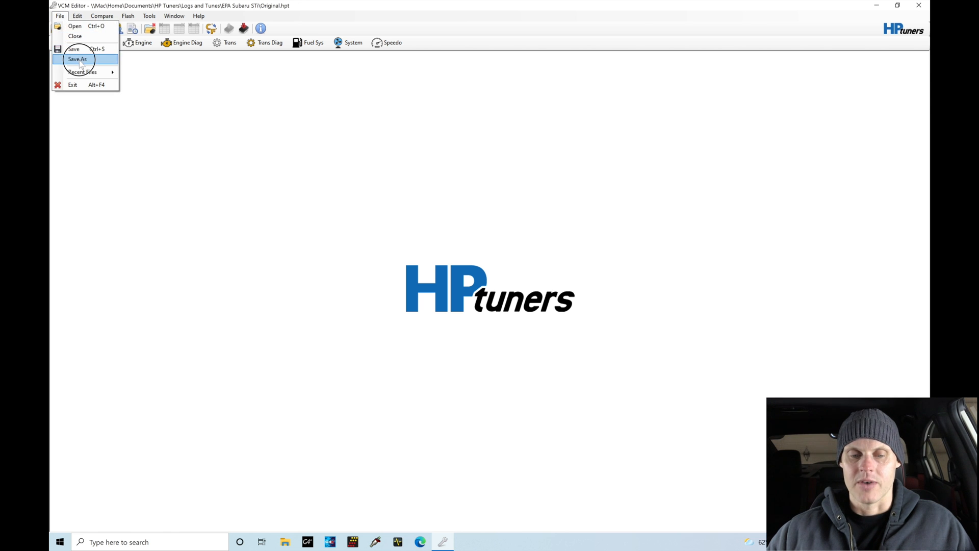
- Save another copy of the tune as 'Base file' in the EPA Subaru STi folder
click(82, 59)
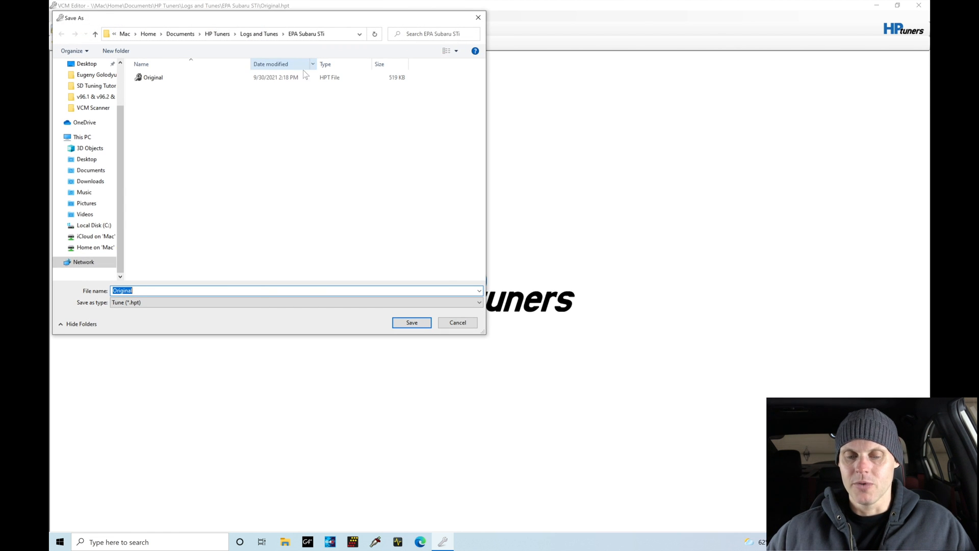
text(Gaw)
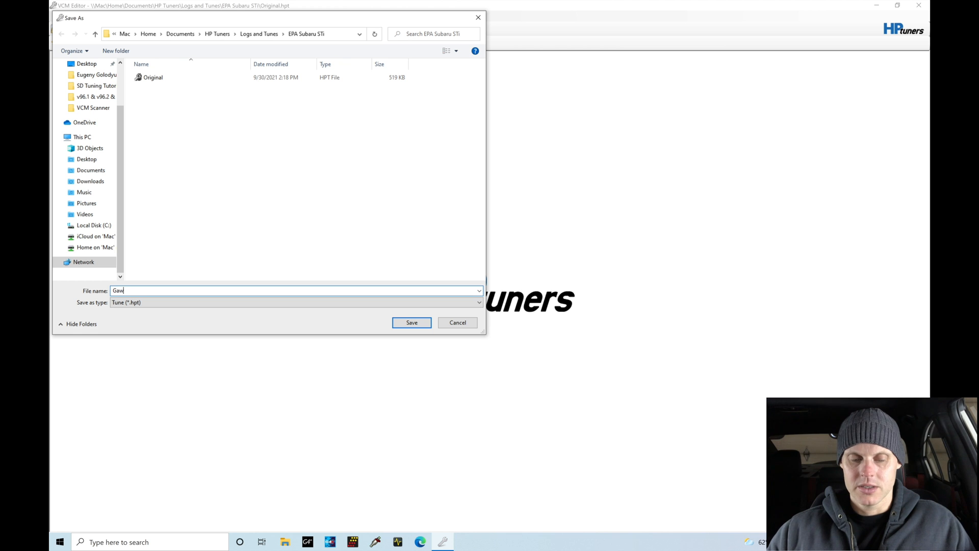
text(Base f)
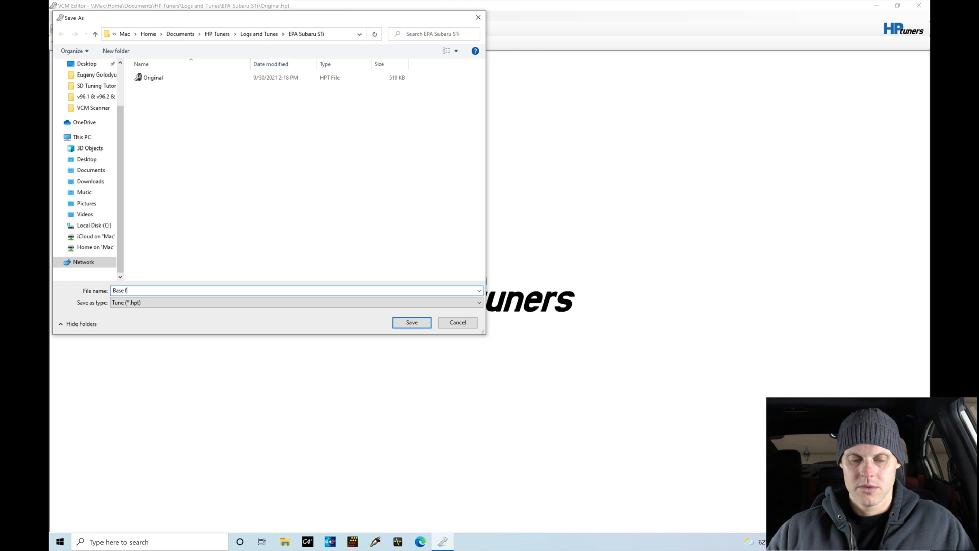
click(411, 322)
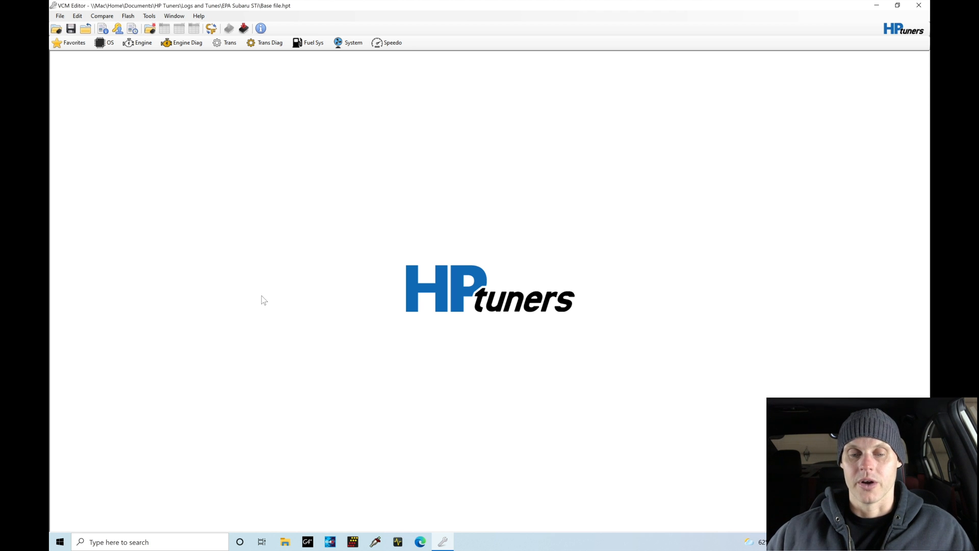
click(349, 43)
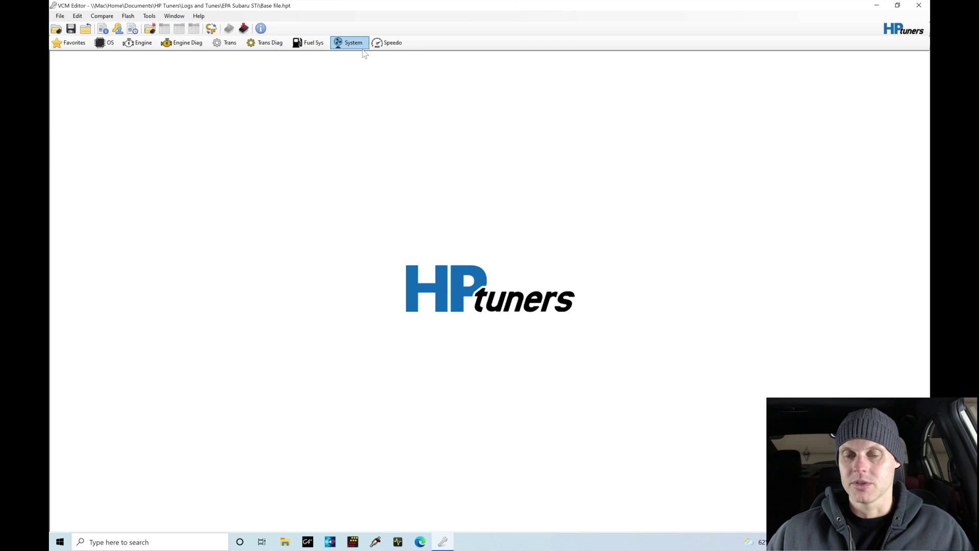
- Show the Operating System window listing Extended Datastream and HPT Custom Features modifications
click(310, 42)
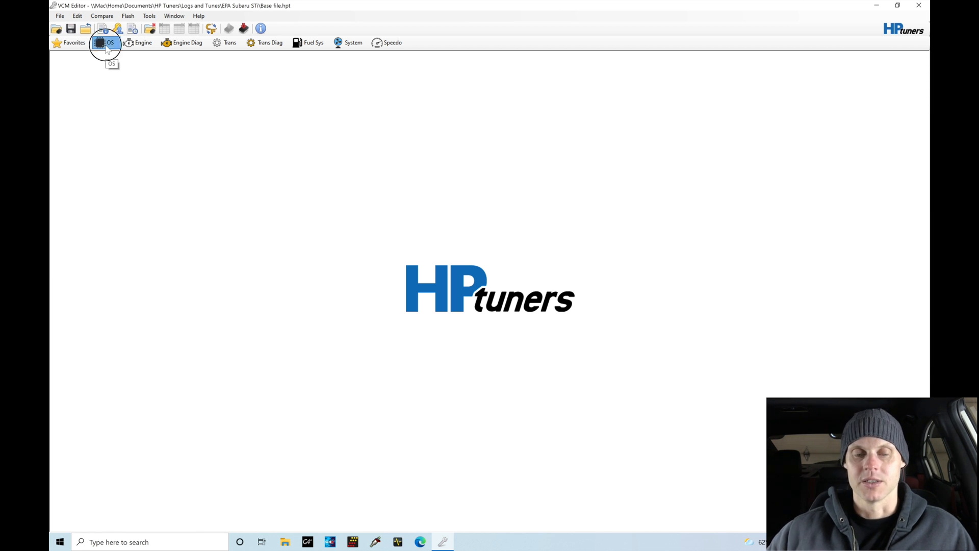
click(100, 42)
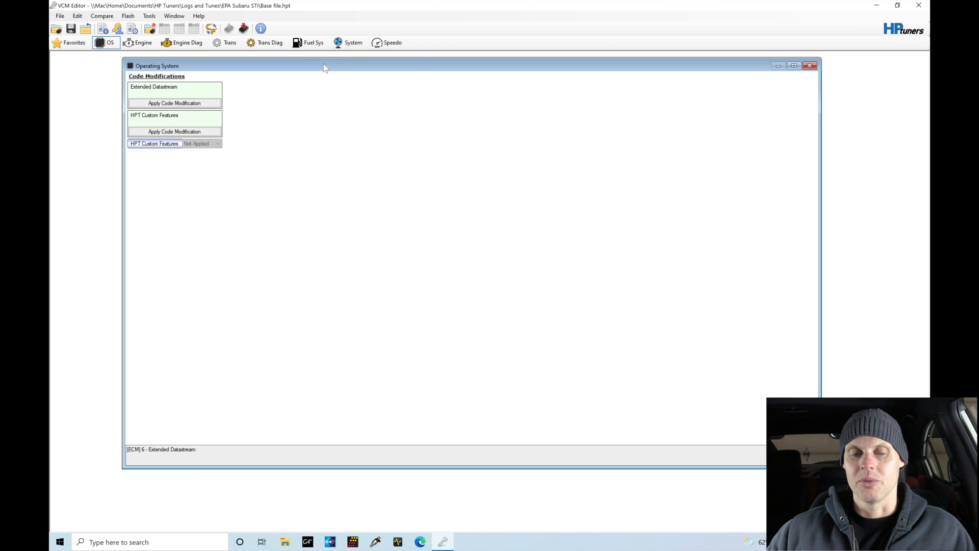